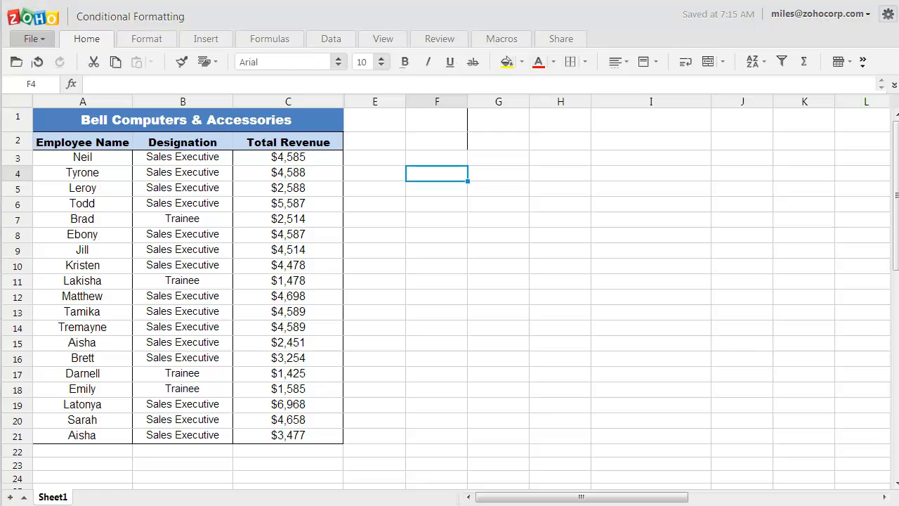
mouse_move(233, 178)
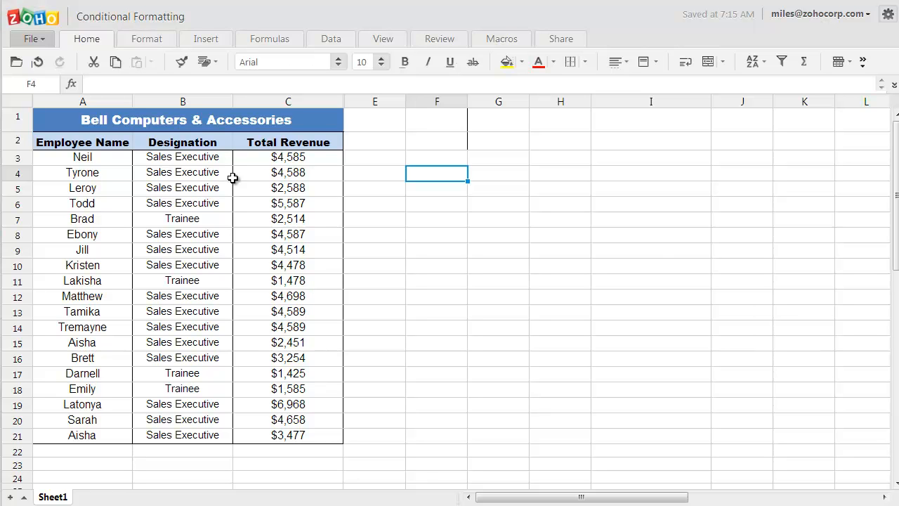
- Point out the table title, the Designation heading and the Total Revenue heading
click(186, 119)
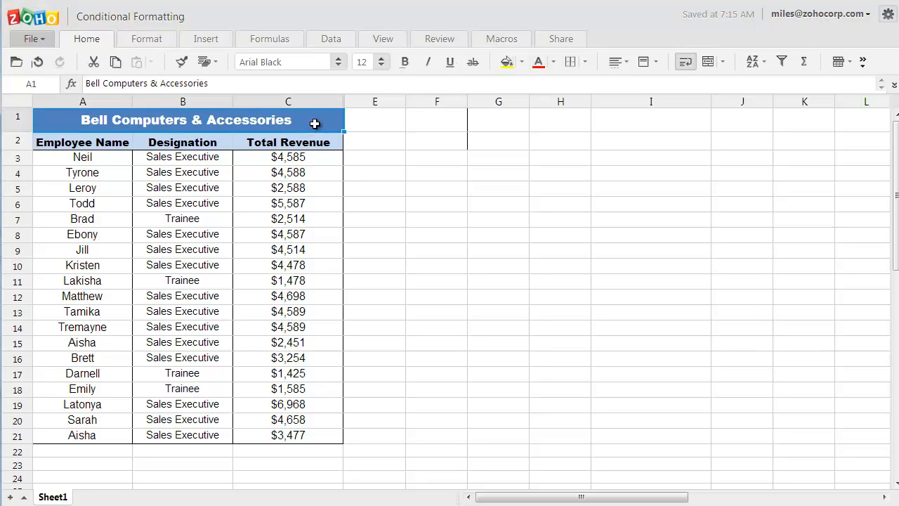
mouse_move(222, 142)
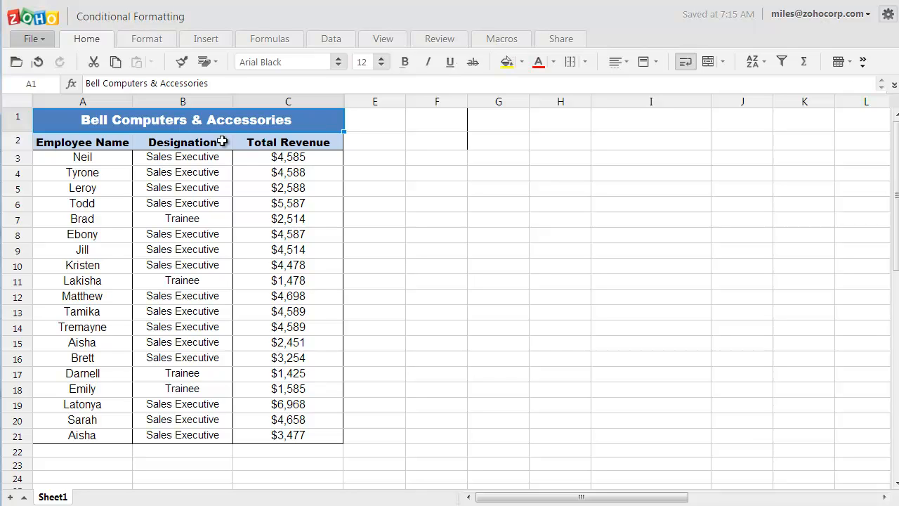
click(182, 142)
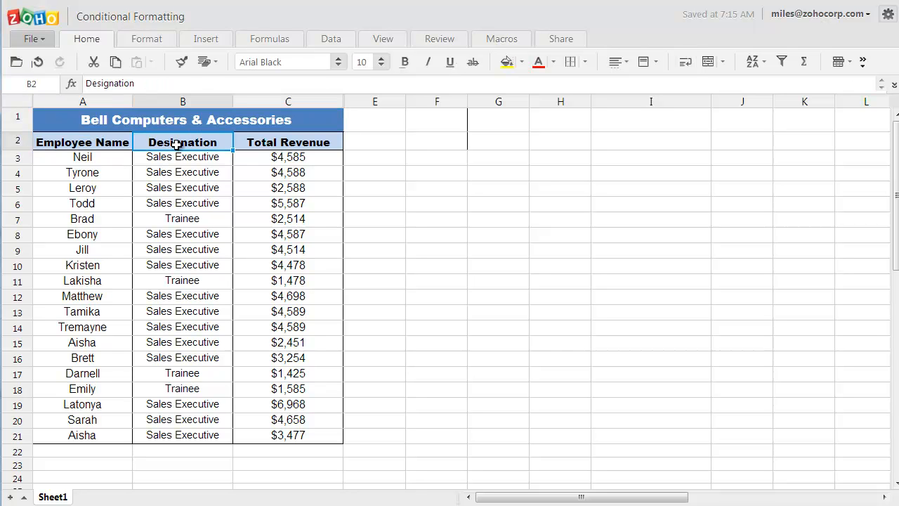
click(288, 142)
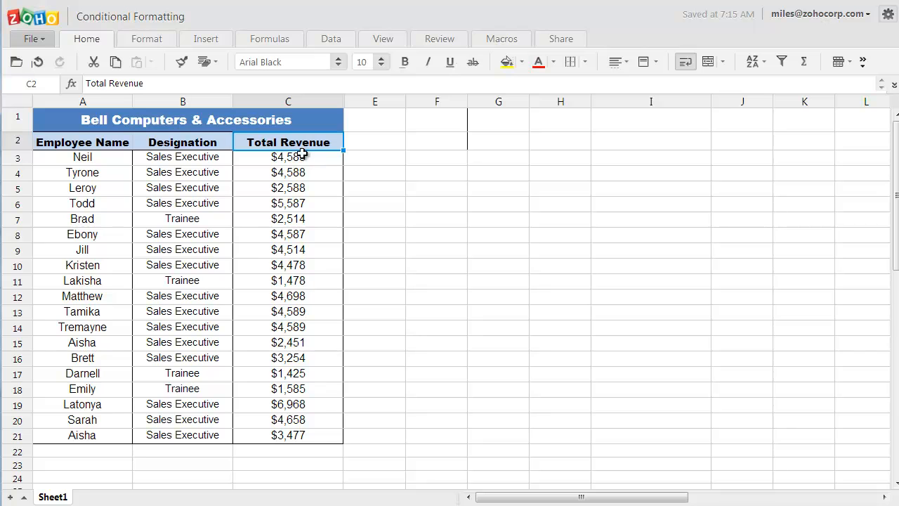
mouse_move(371, 166)
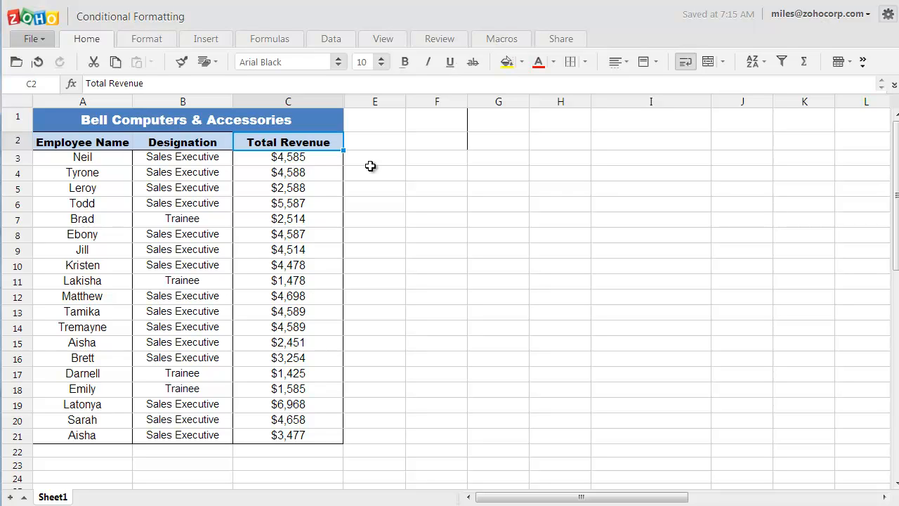
mouse_move(163, 53)
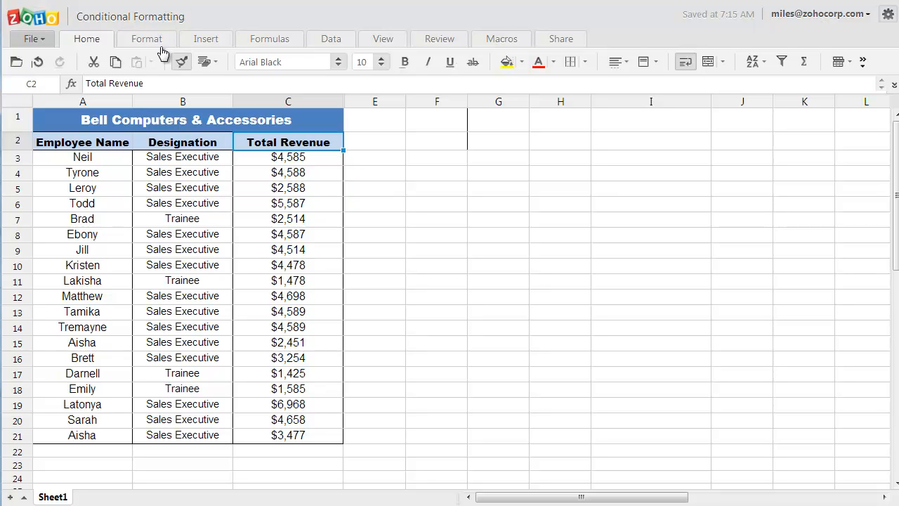
- Open the conditional formatting rule editor from the Format tab and begin reselecting its Applies to range
click(146, 38)
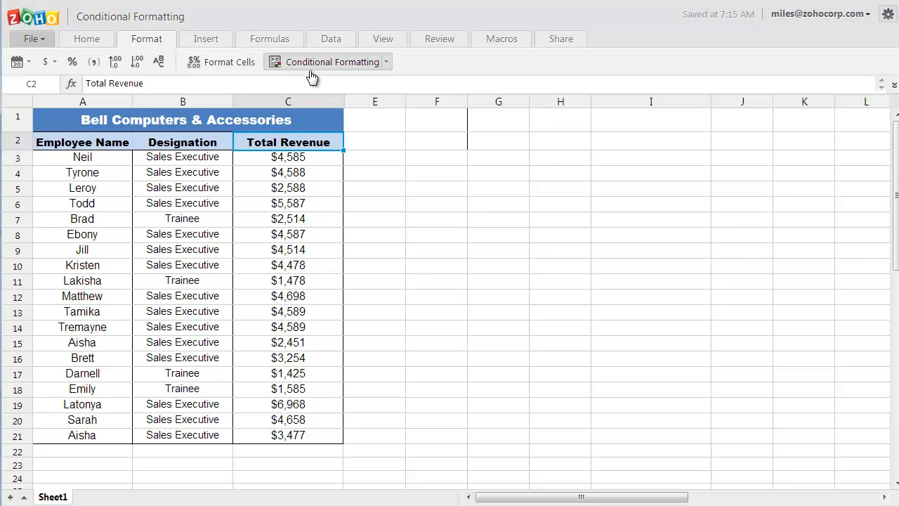
click(328, 61)
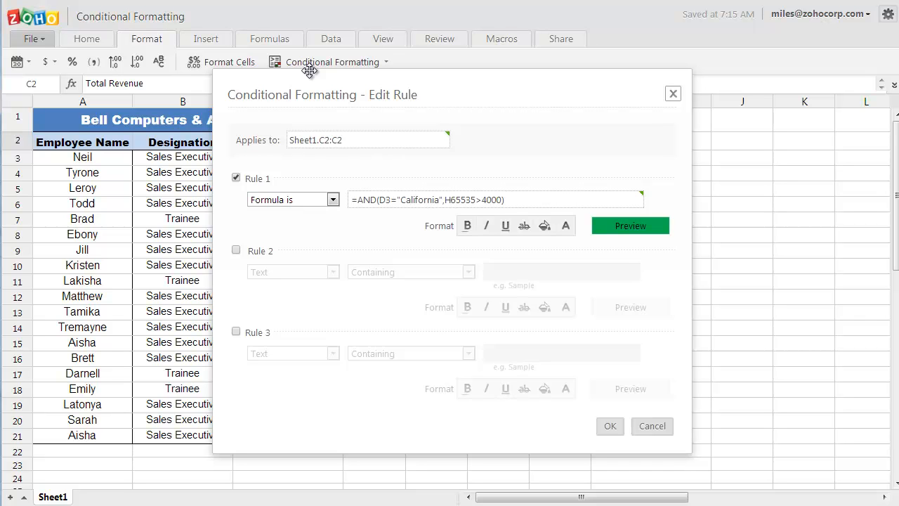
click(352, 140)
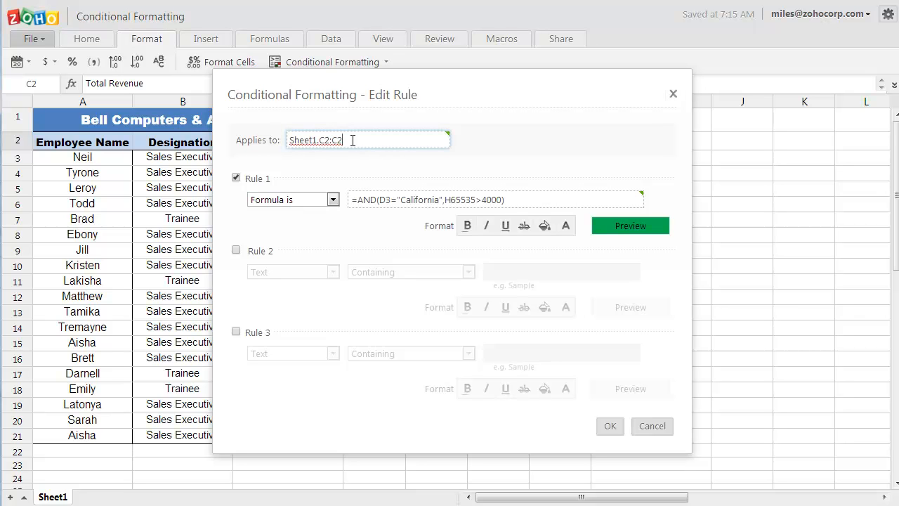
mouse_move(352, 139)
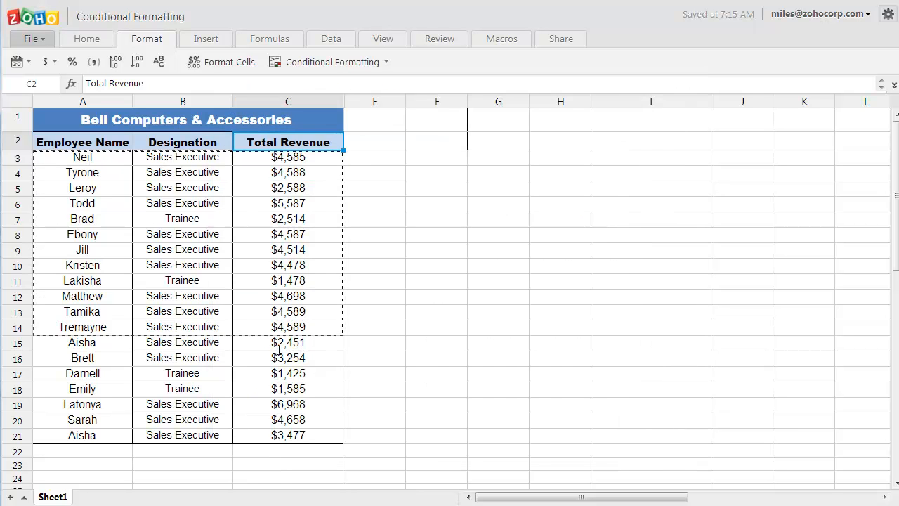
- Apply the rule to A3:C21 and bring up Rule 1's condition type list
click(332, 62)
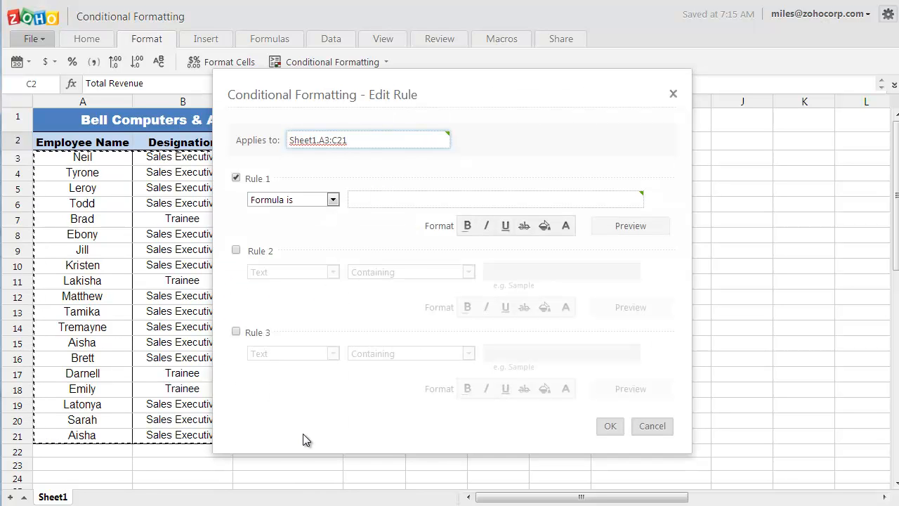
click(293, 200)
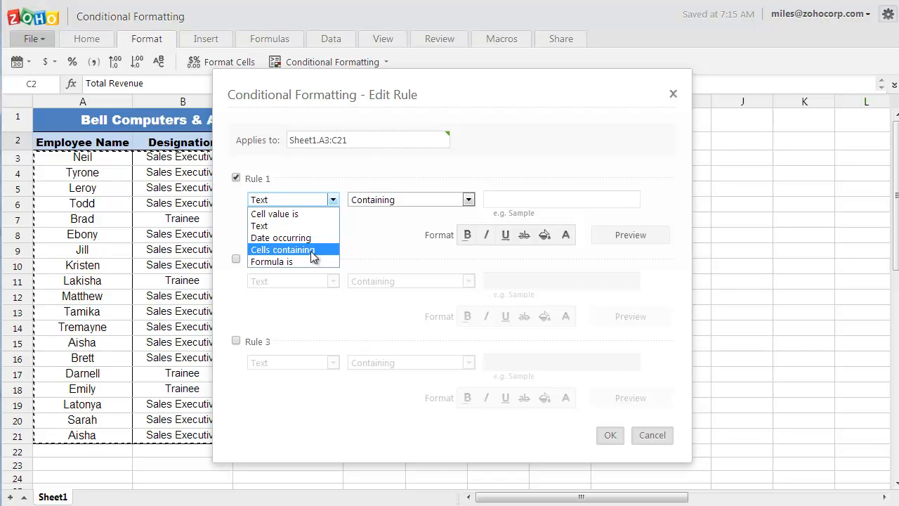
mouse_move(295, 262)
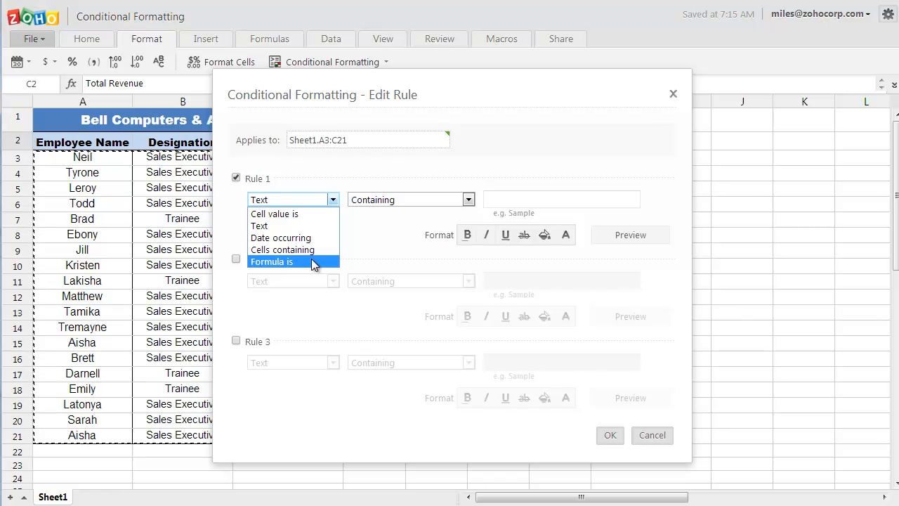
mouse_move(309, 213)
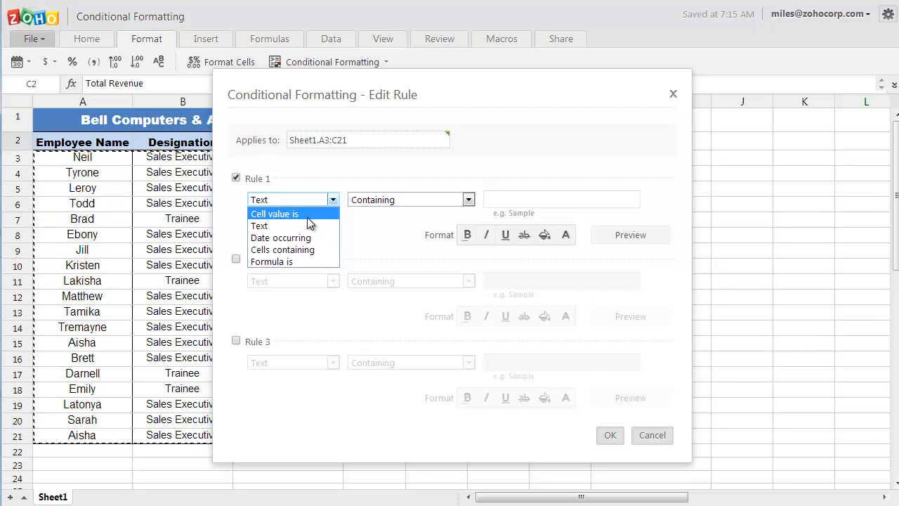
- Set Rule 1 to cell value greater than or equal to 4000 with a green fill
click(260, 225)
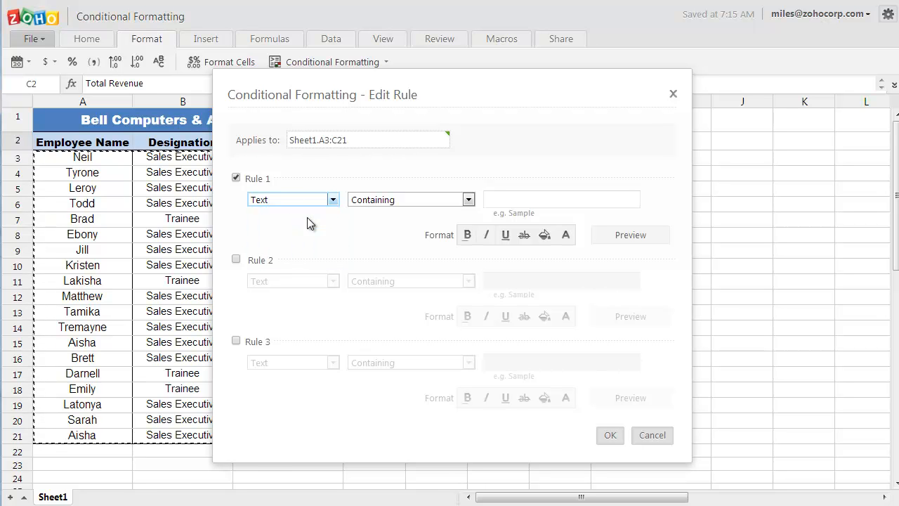
click(291, 200)
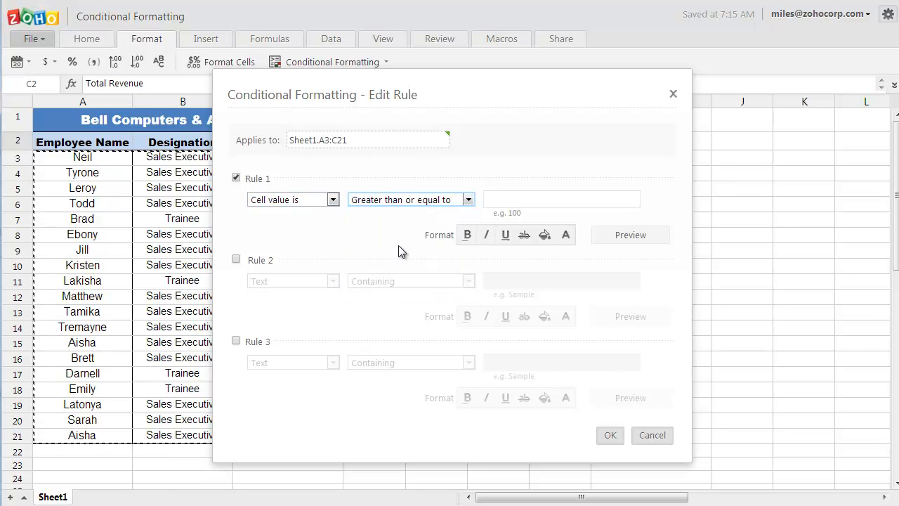
text(4)
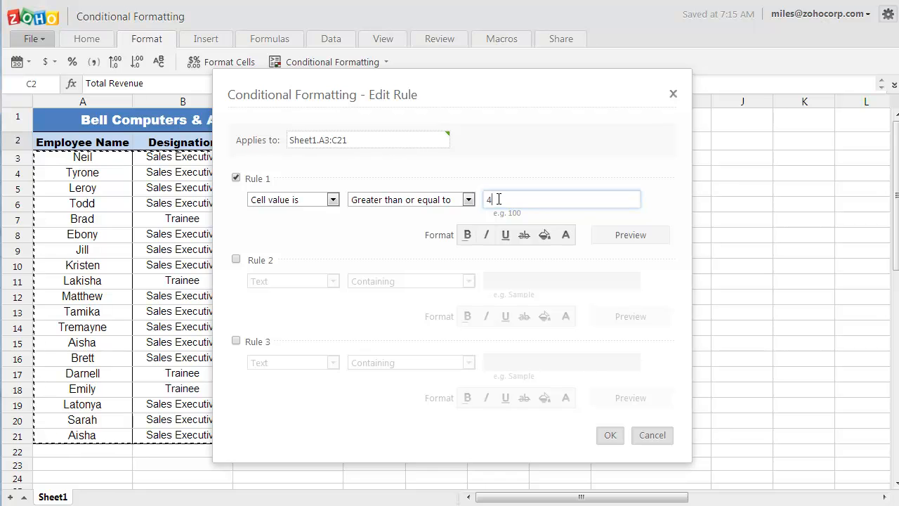
text(000)
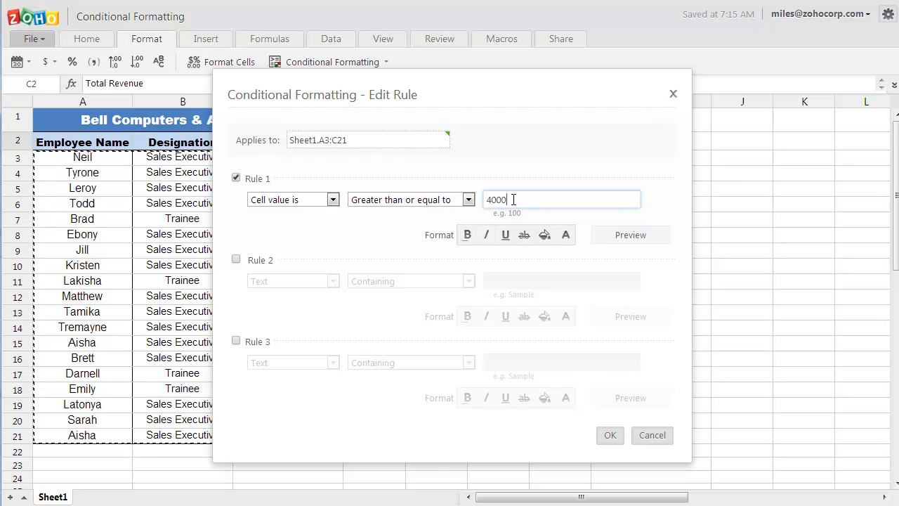
mouse_move(545, 235)
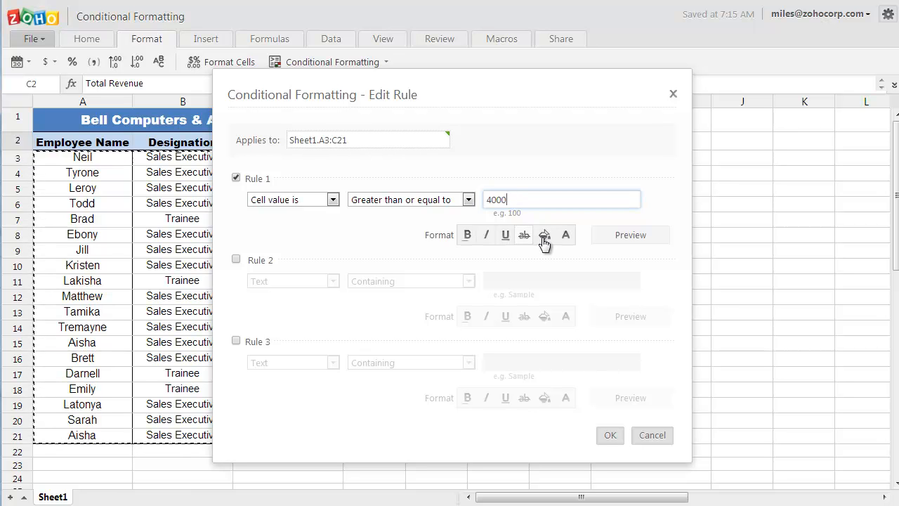
click(544, 235)
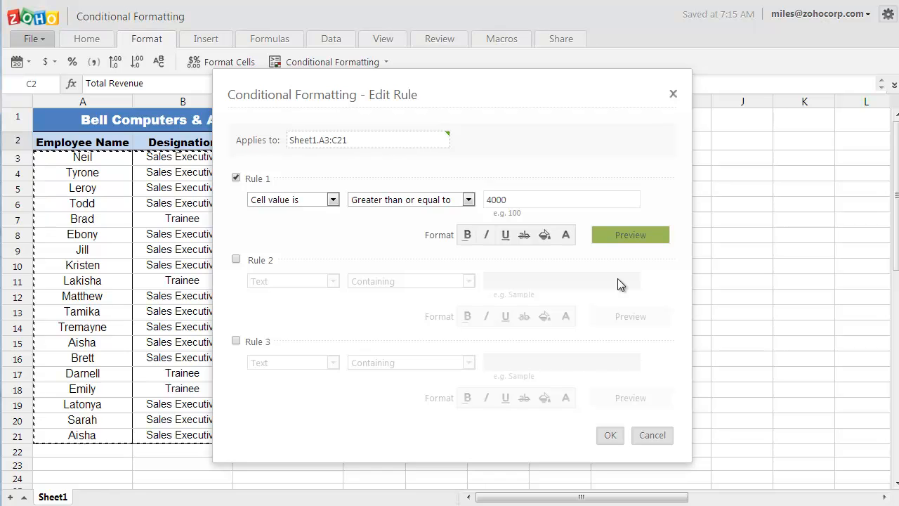
mouse_move(630, 235)
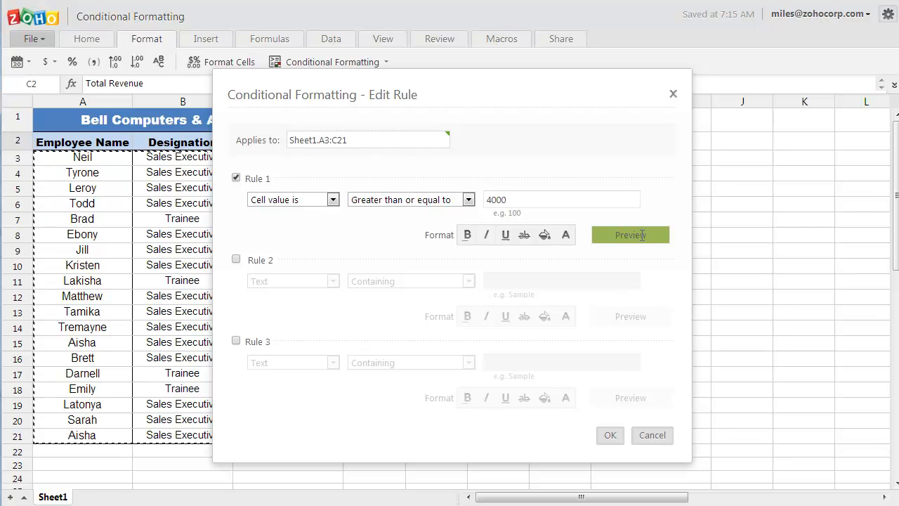
mouse_move(621, 258)
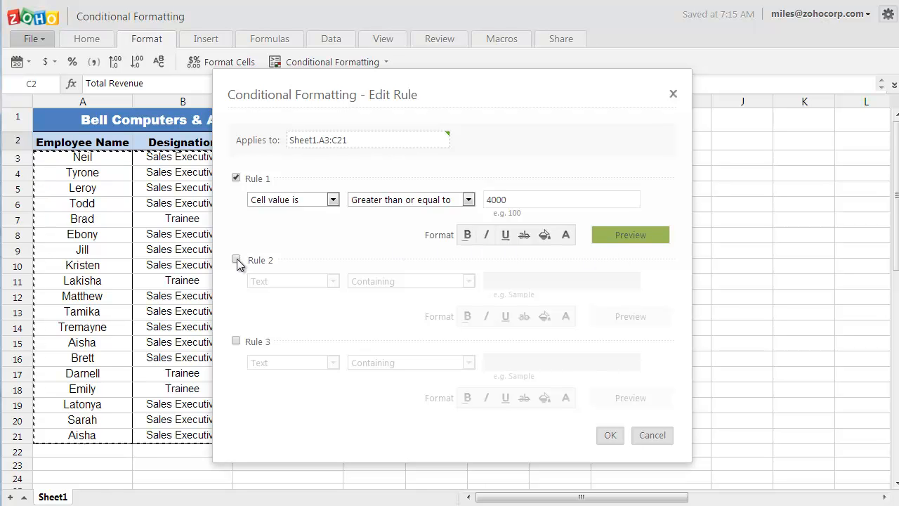
- Enable Rule 2 so cell values less than 4000 get a red fill
click(236, 259)
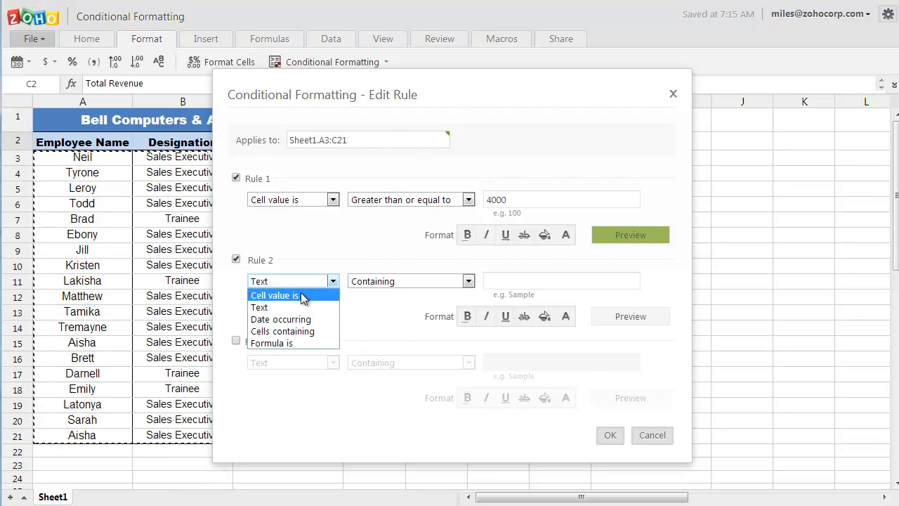
click(274, 294)
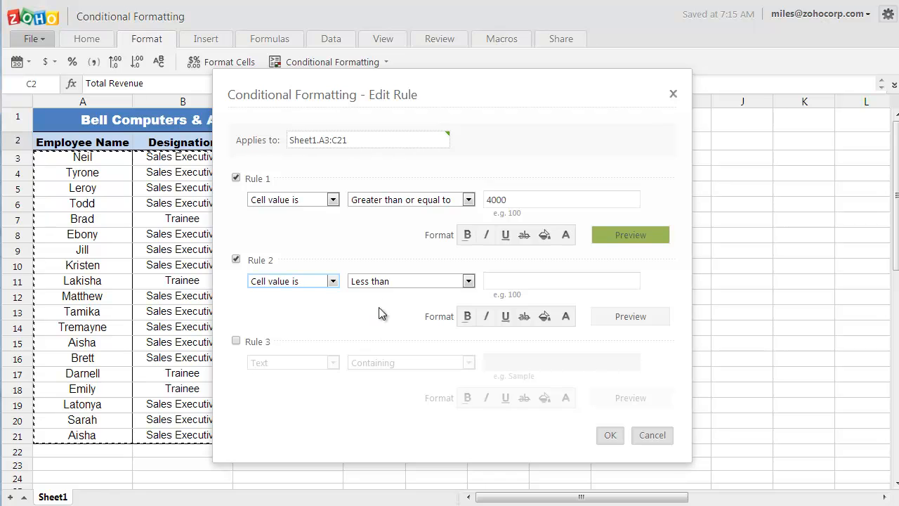
click(562, 281)
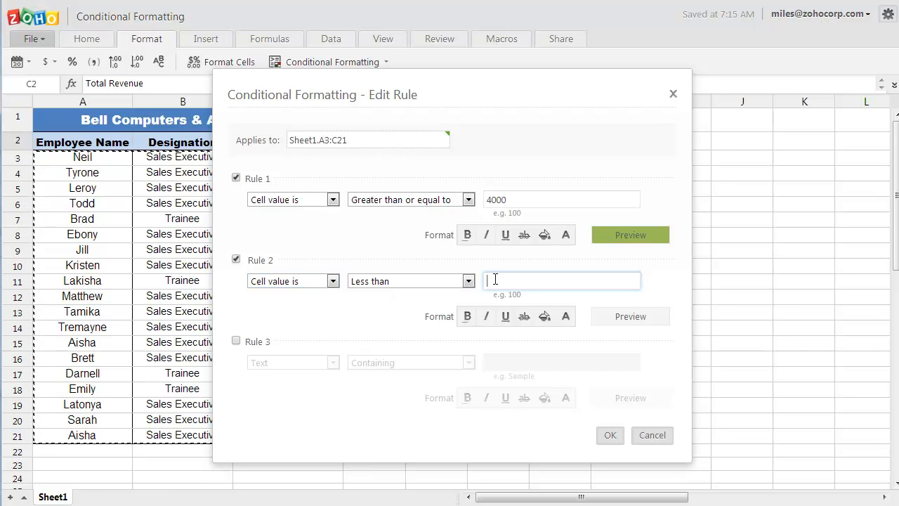
text(4000)
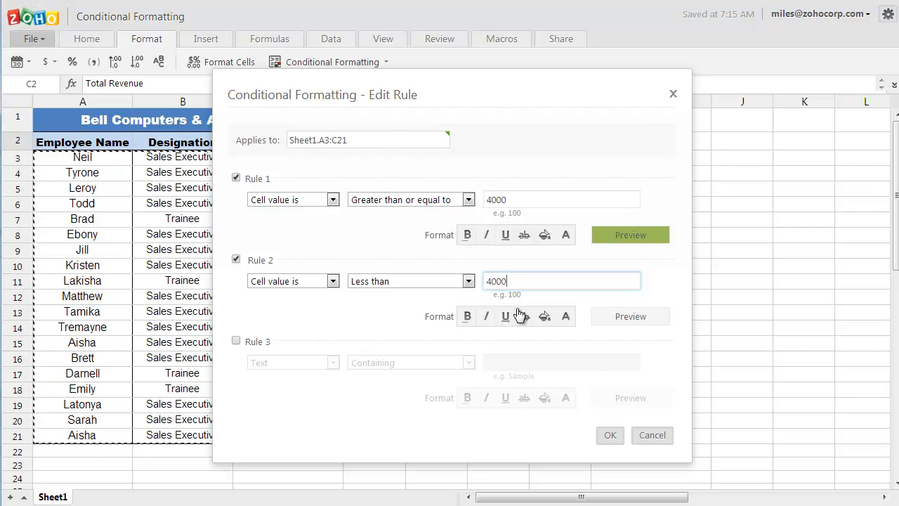
click(544, 316)
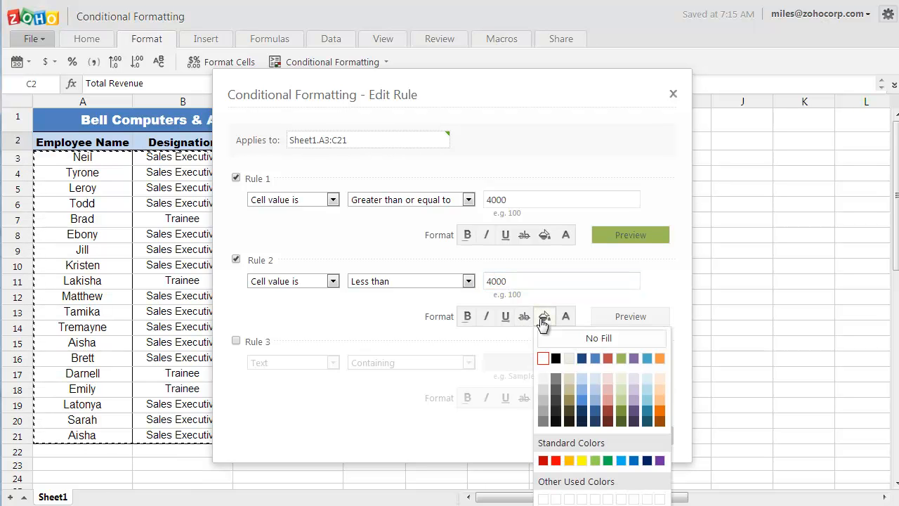
click(544, 461)
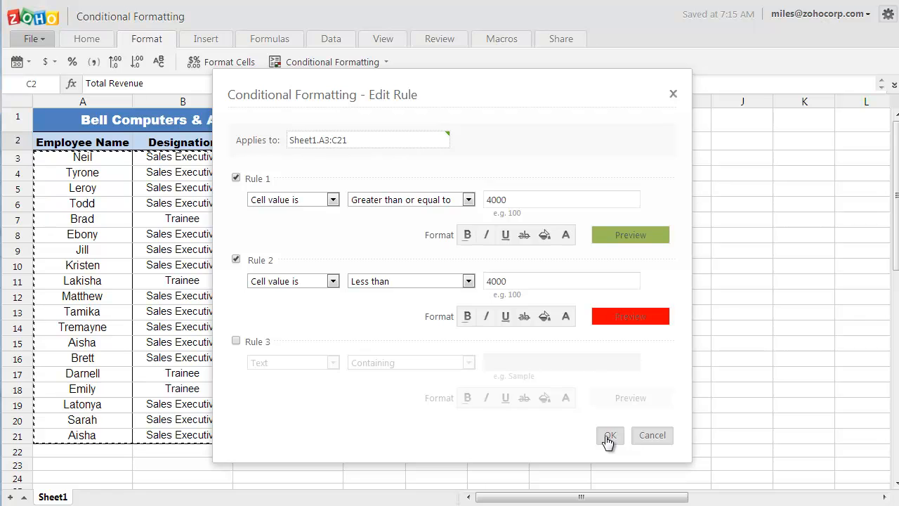
mouse_move(605, 444)
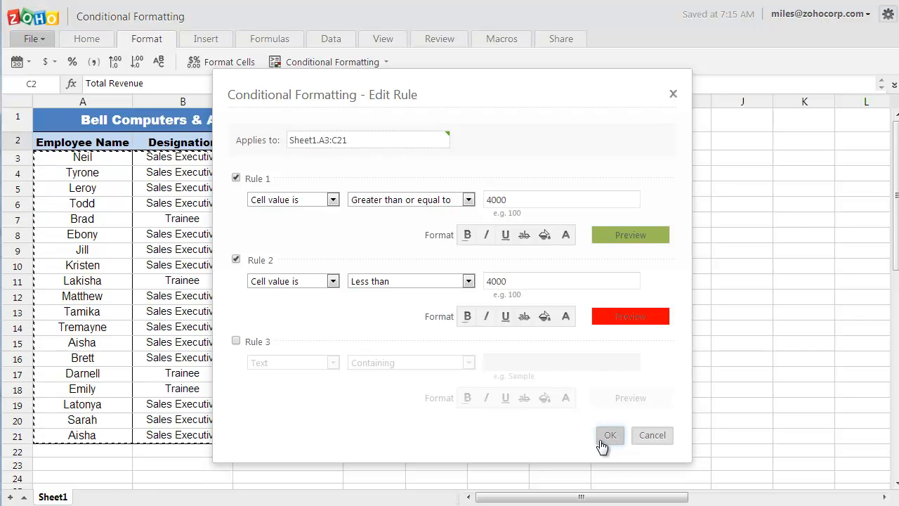
mouse_move(236, 352)
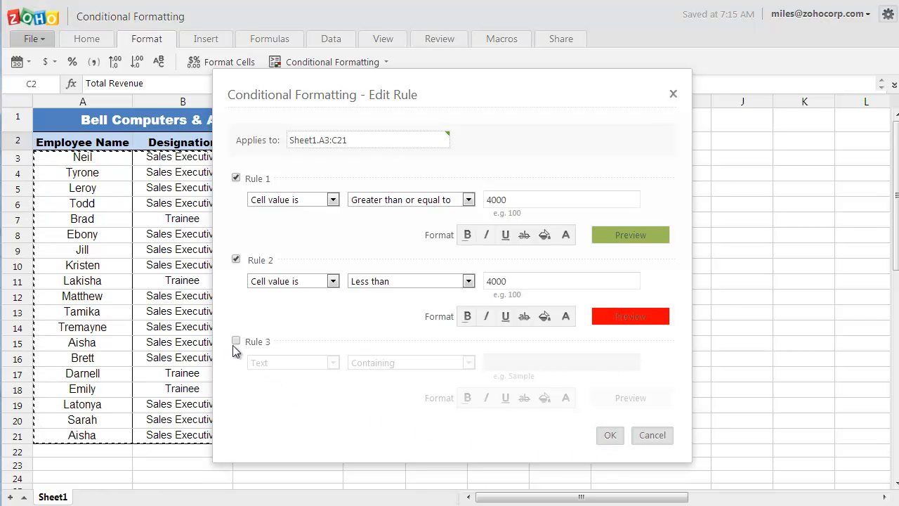
- Enable Rule 3 with formula =$B2="Trainee" and strikethrough, then apply all rules
click(236, 341)
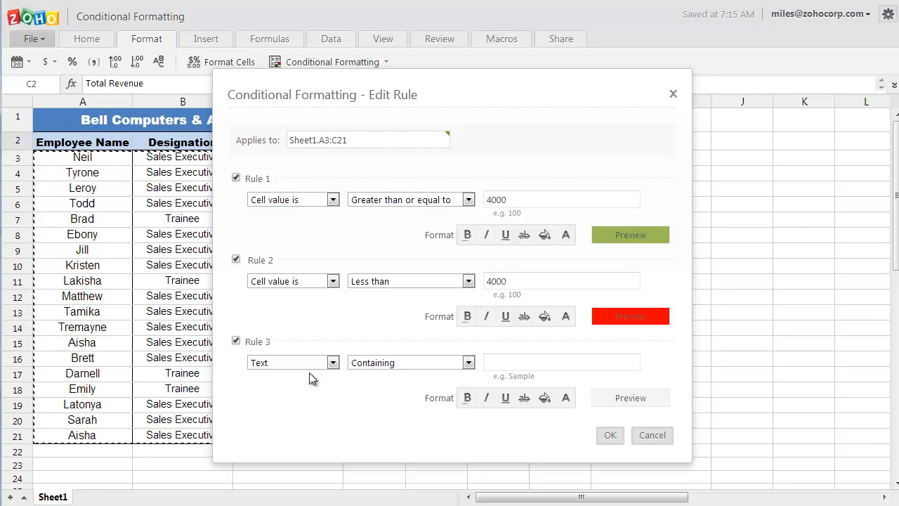
click(333, 362)
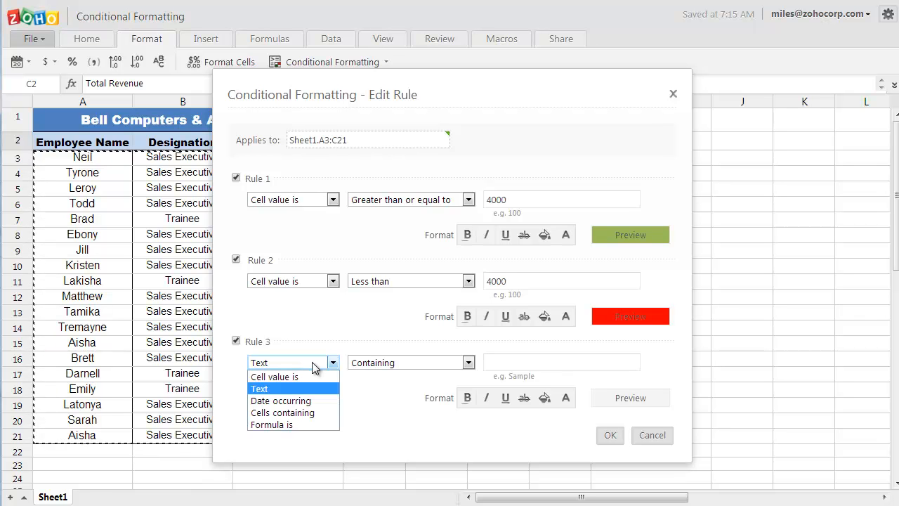
mouse_move(283, 413)
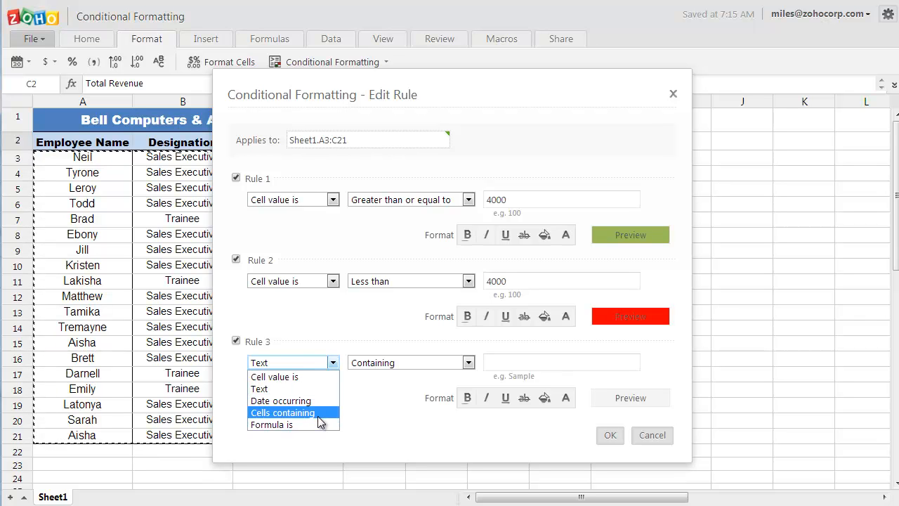
click(271, 425)
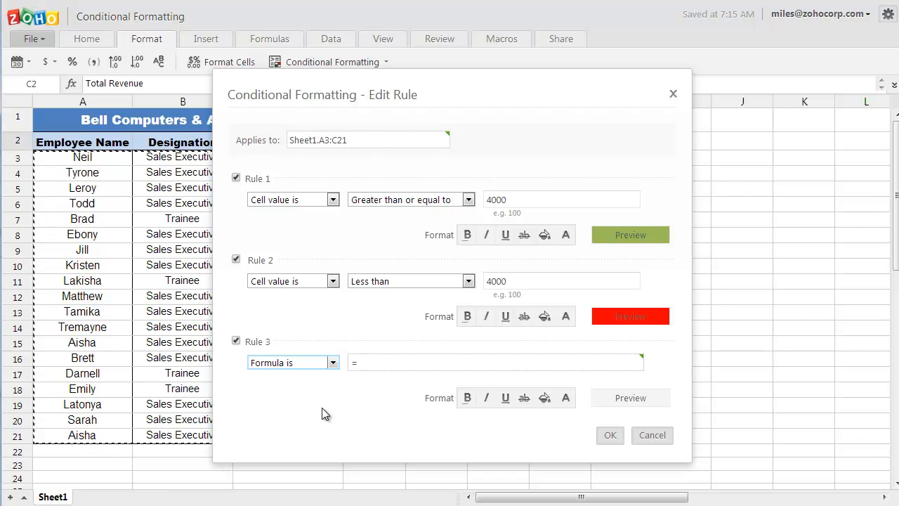
text(=$B2="Trainee")
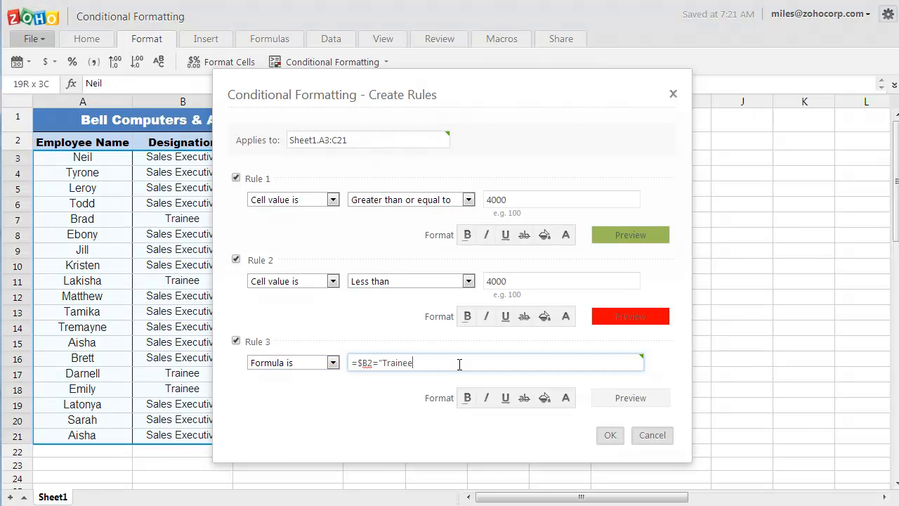
text(")
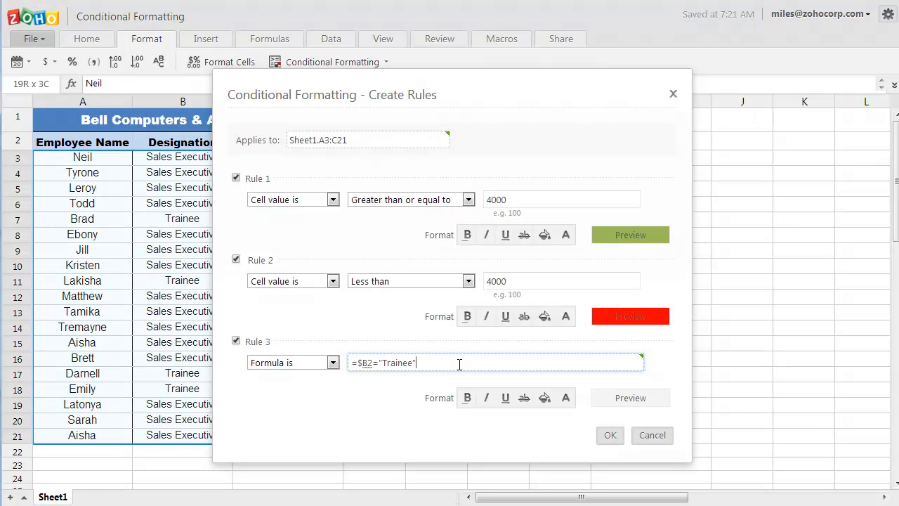
mouse_move(524, 398)
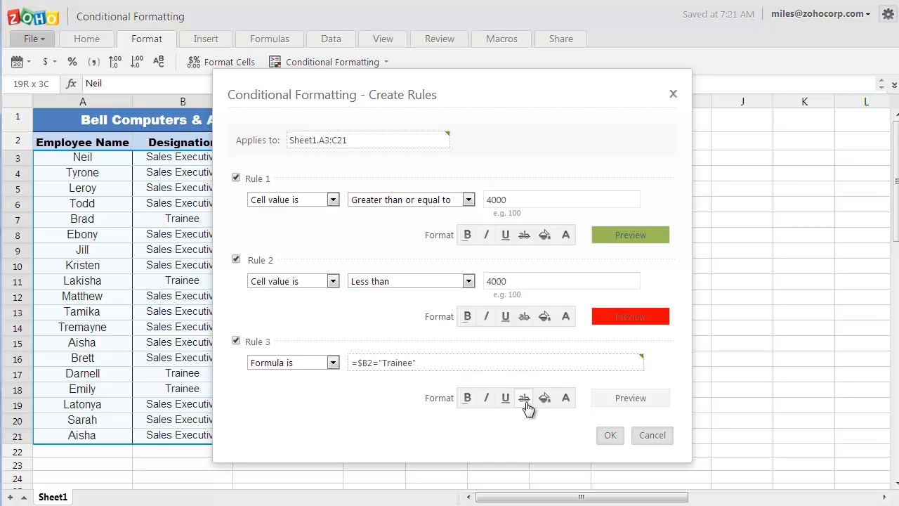
mouse_move(523, 398)
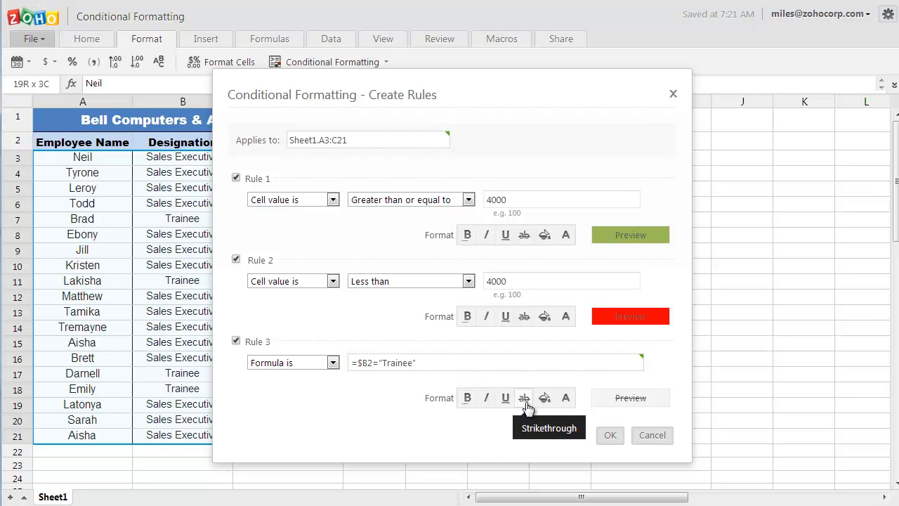
mouse_move(605, 473)
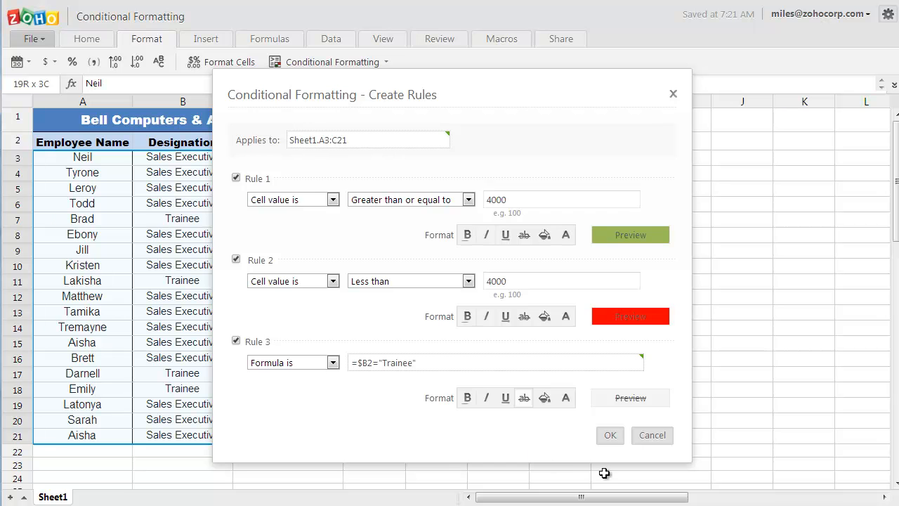
click(610, 435)
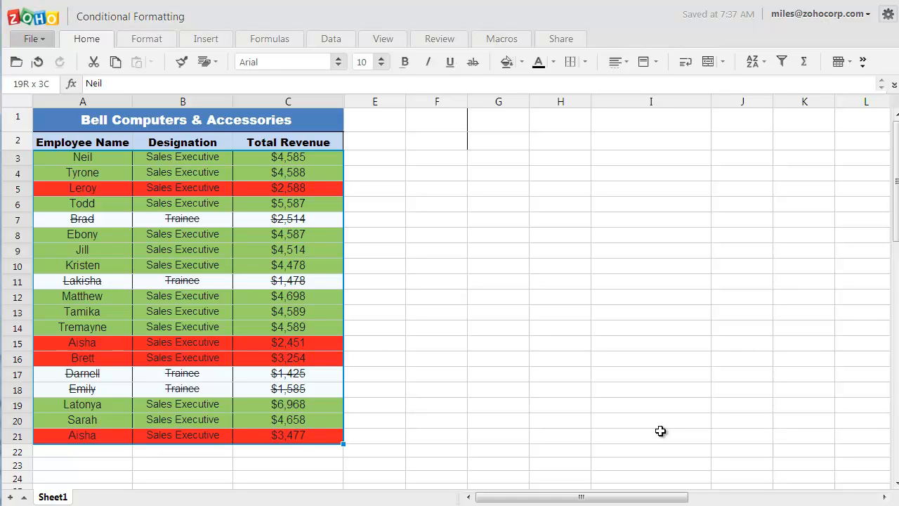
mouse_move(633, 447)
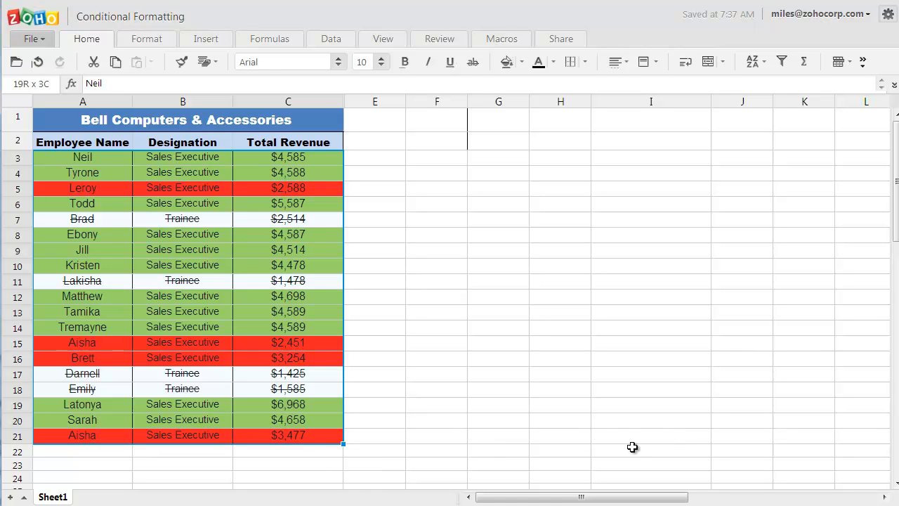
mouse_move(639, 441)
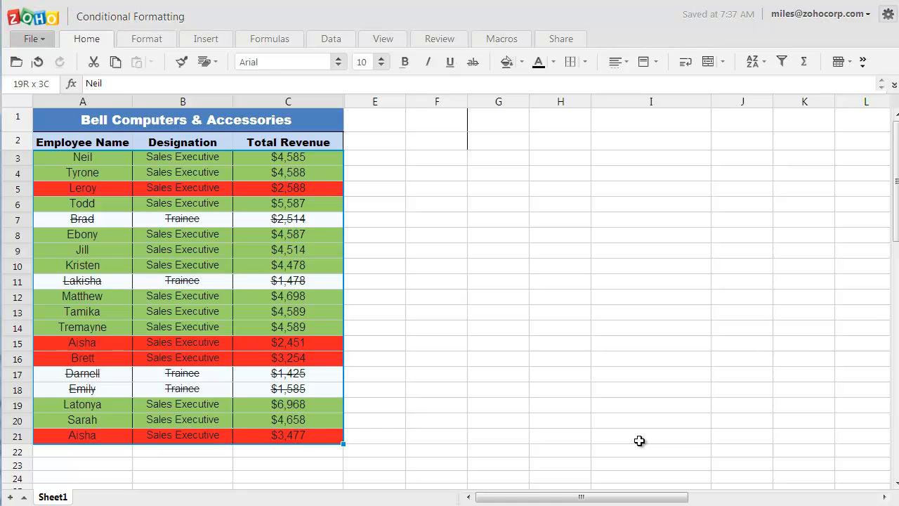